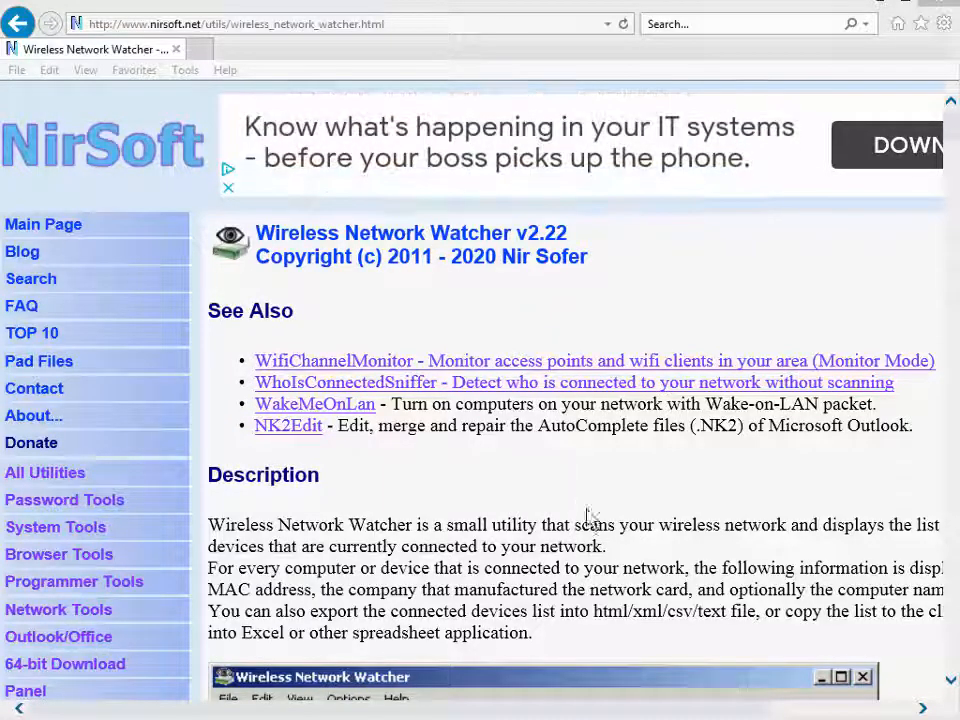
Scroll the frame.marked == 1 packet list, then bring Wireless Network Watcher forward.
scroll(down, 3)
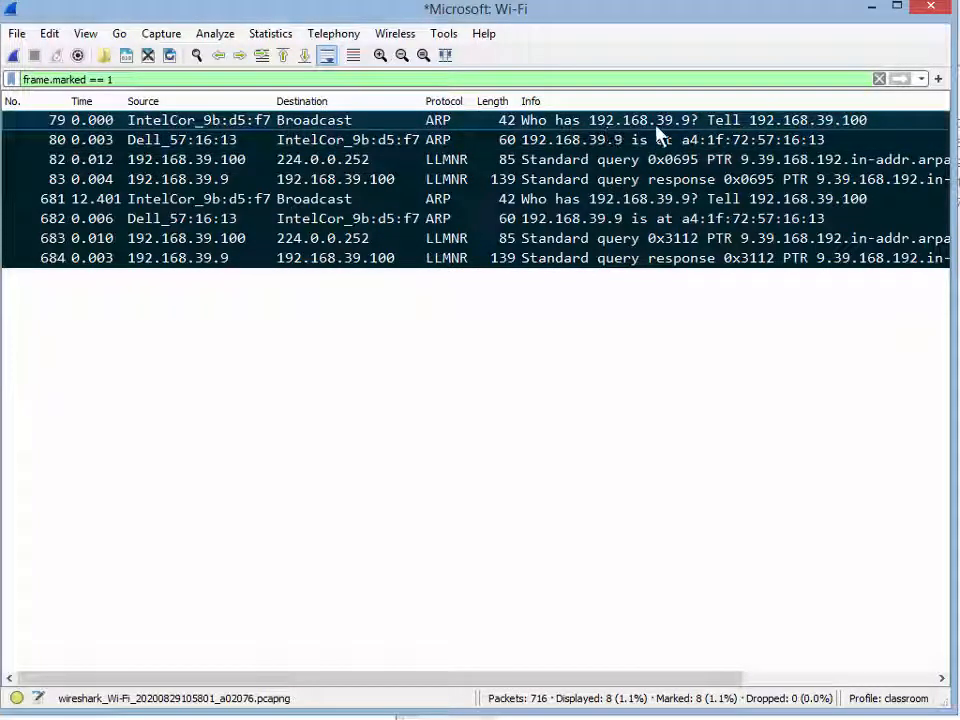
mouse_move(715, 140)
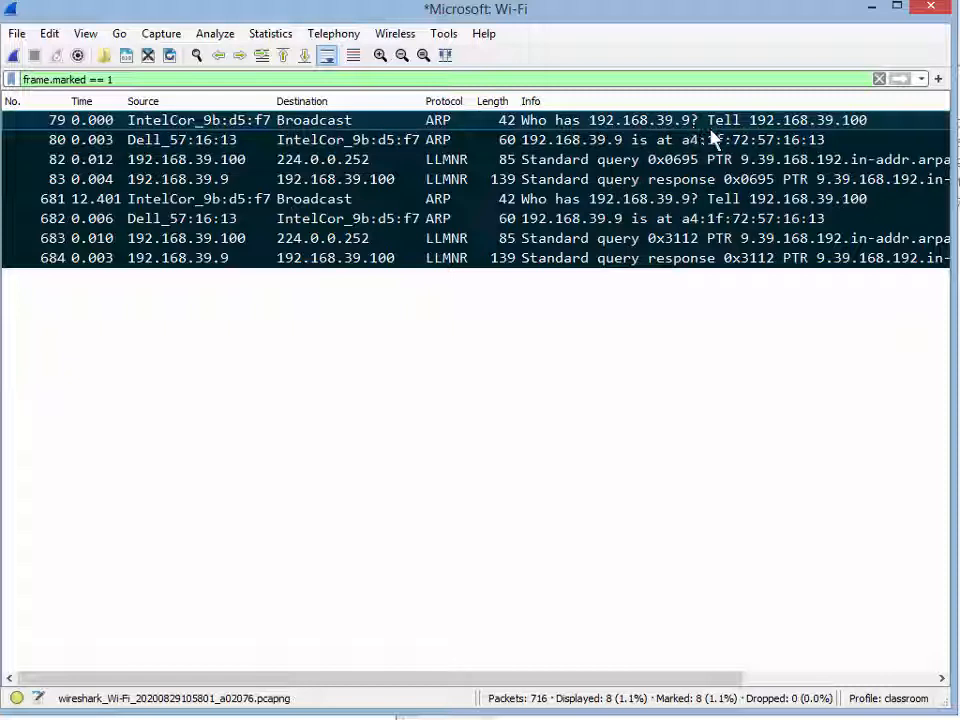
click(180, 139)
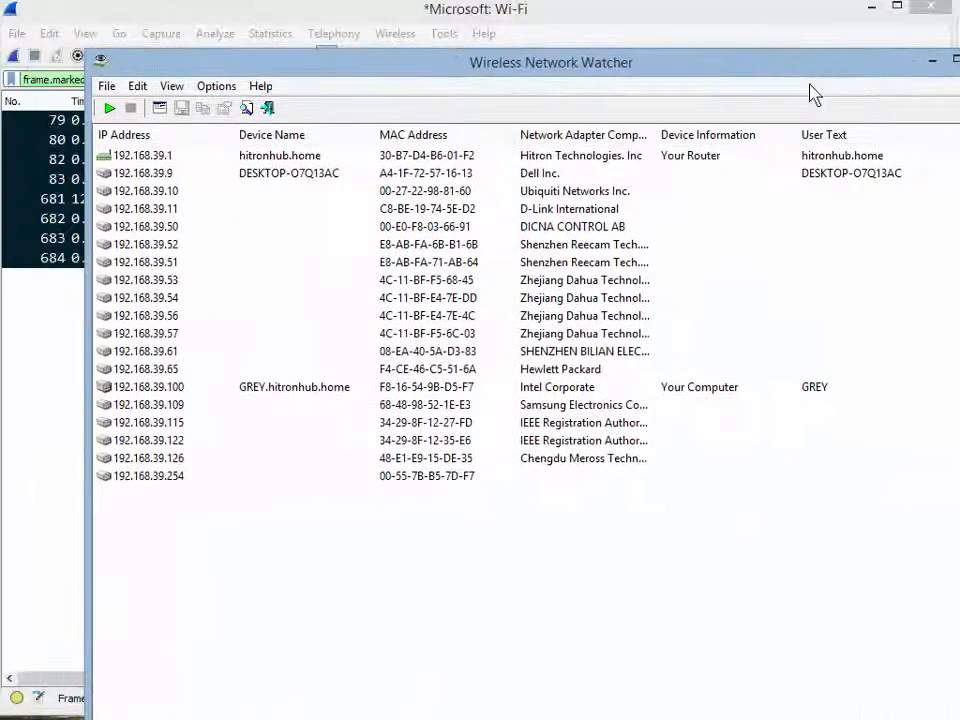
Select the Dell device DESKTOP-O7Q13AC at 192.168.39.9 in the device list.
click(290, 173)
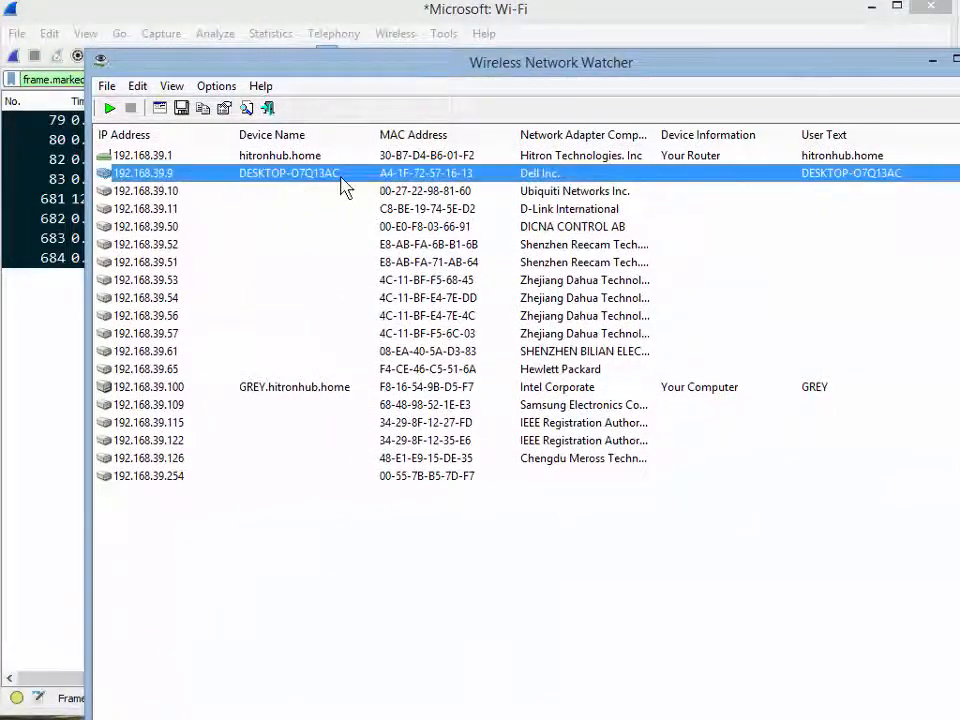
mouse_move(698, 207)
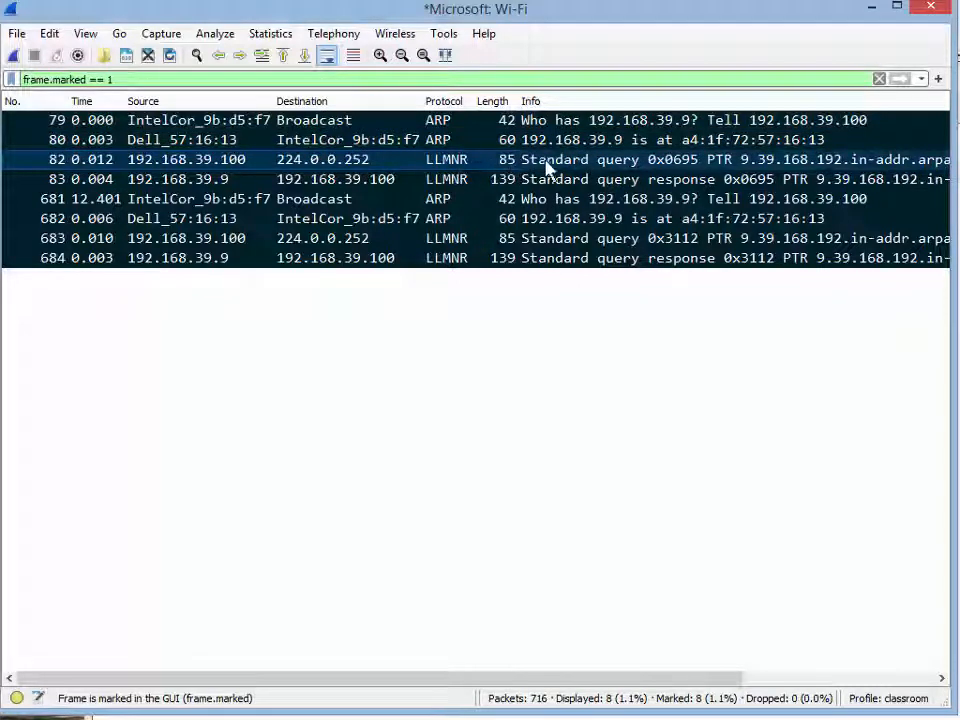
Select LLMNR query packet 82, then its response packet 83 from 192.168.39.9.
click(178, 178)
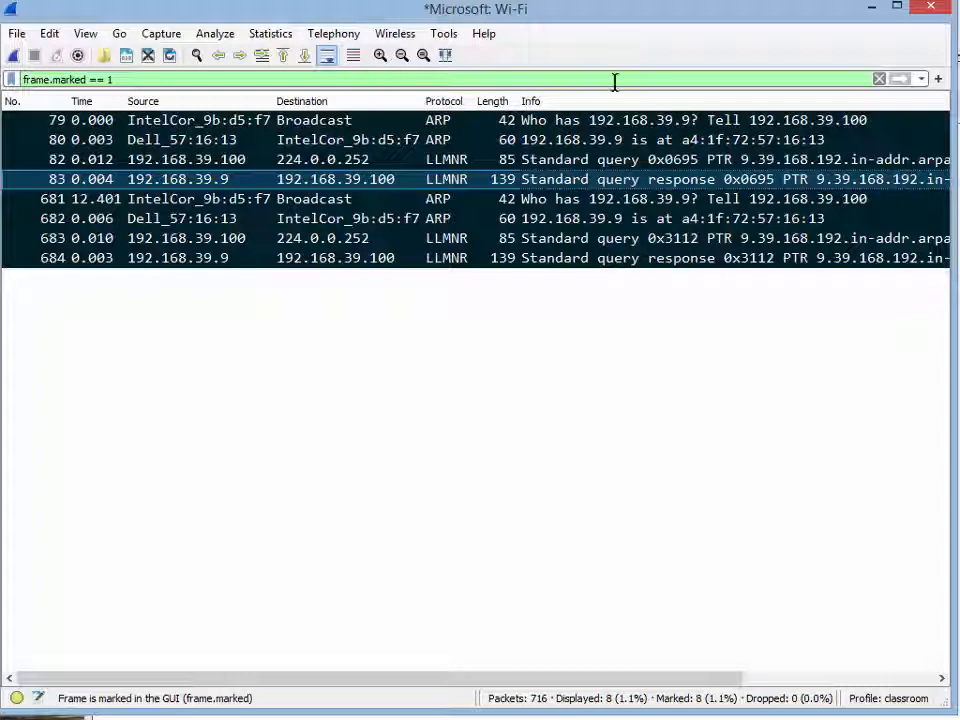
click(520, 218)
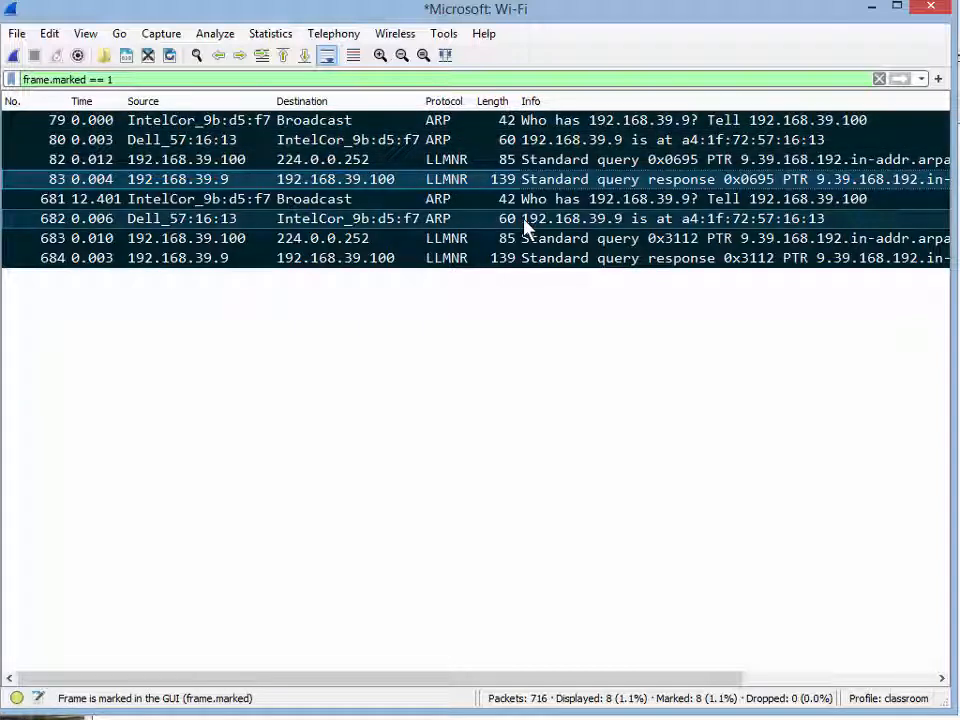